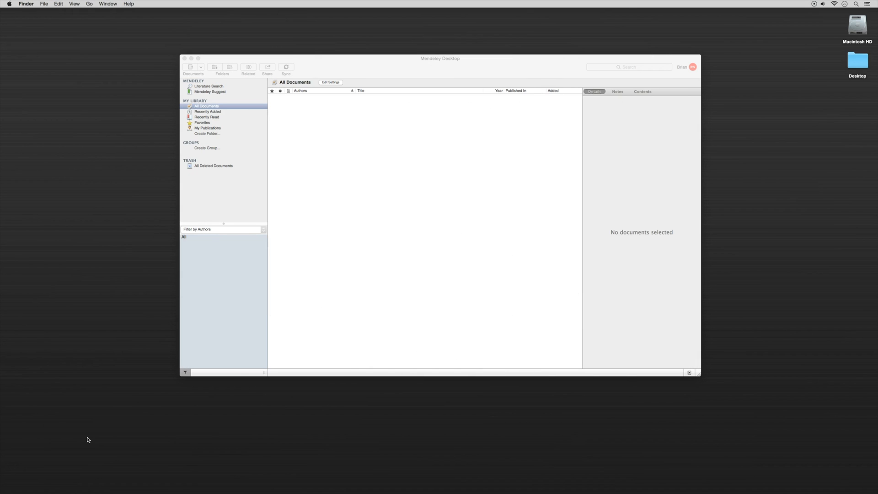
pyautogui.moveTo(98, 432)
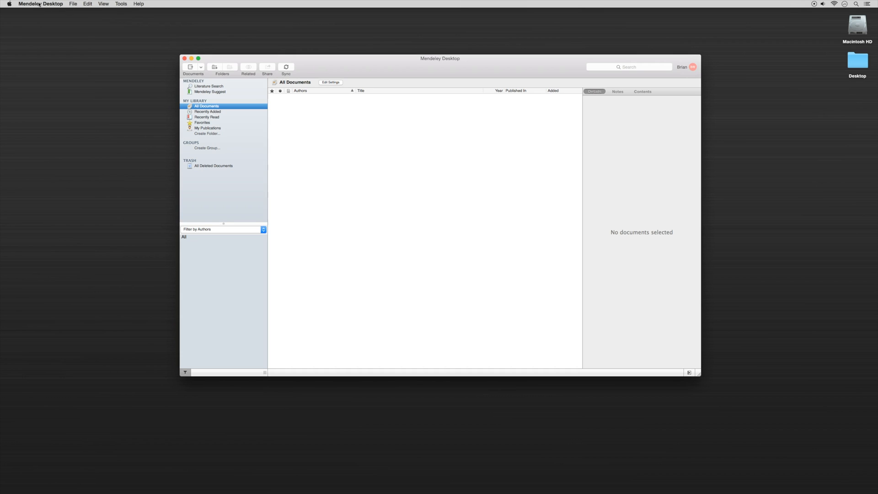
pyautogui.moveTo(106, 7)
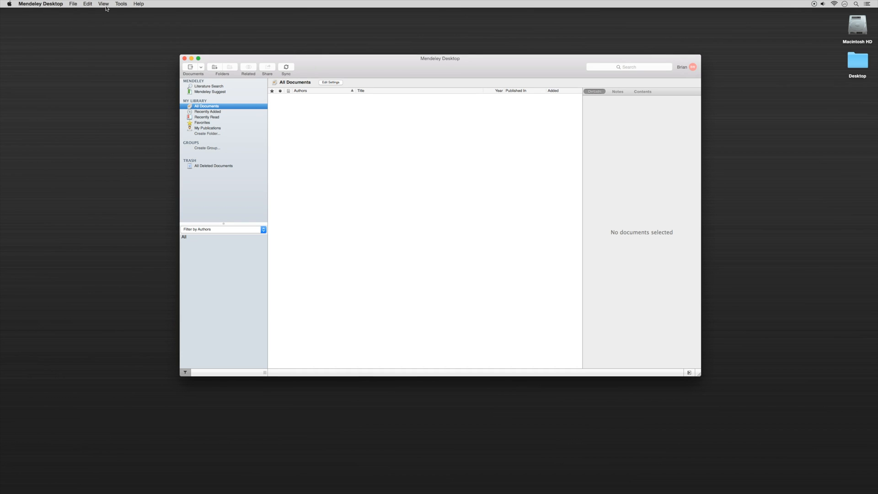
# Bring up Mendeley's Tools list showing the Web Importer and MS Word Plugin installers
pyautogui.click(121, 4)
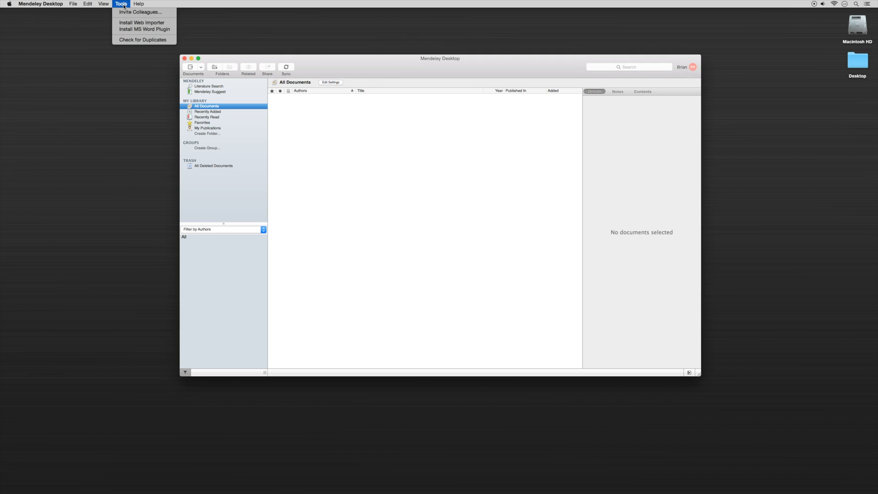
pyautogui.moveTo(133, 24)
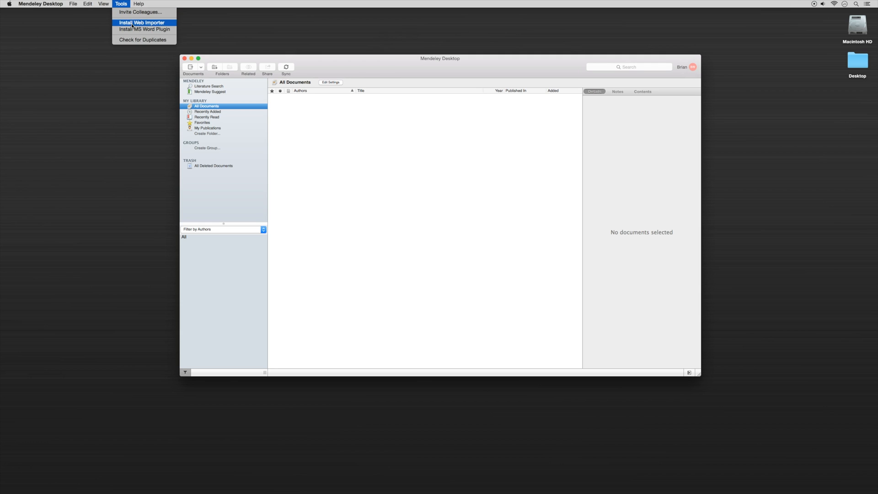
# Start Install Web Importer, reaching the Mendeley Importer listing in the Chrome Web Store
pyautogui.click(143, 22)
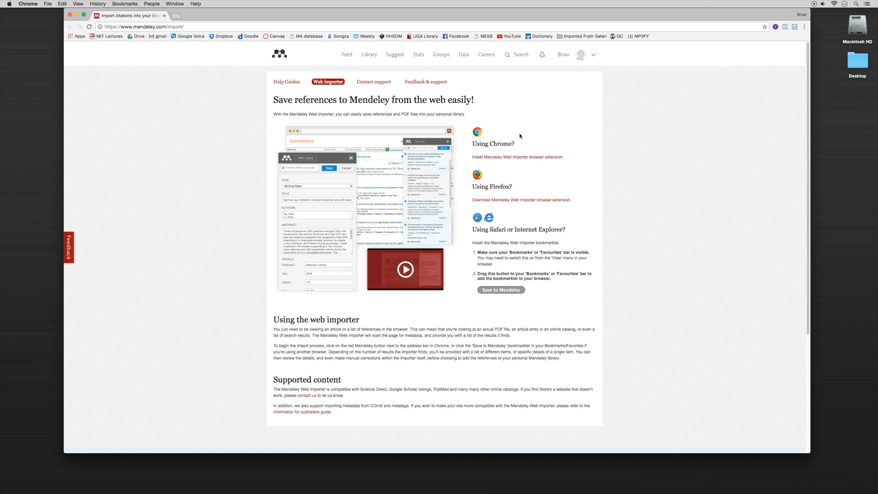
pyautogui.moveTo(469, 192)
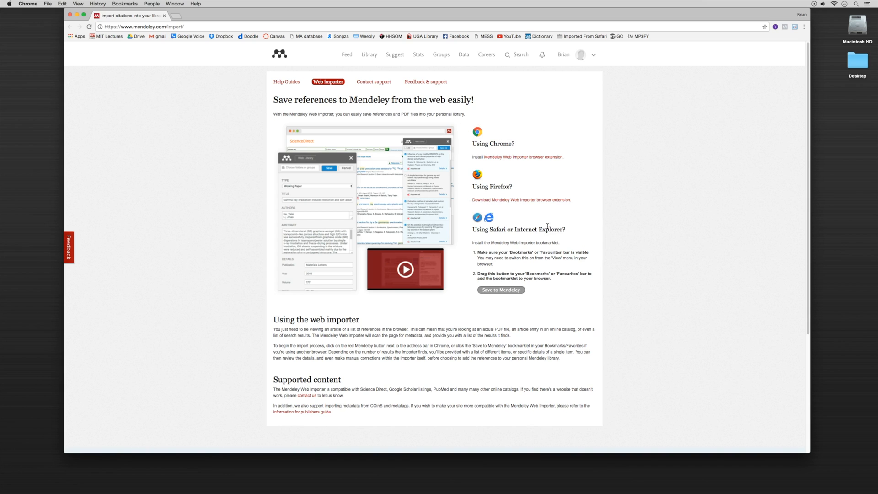
pyautogui.moveTo(594, 219)
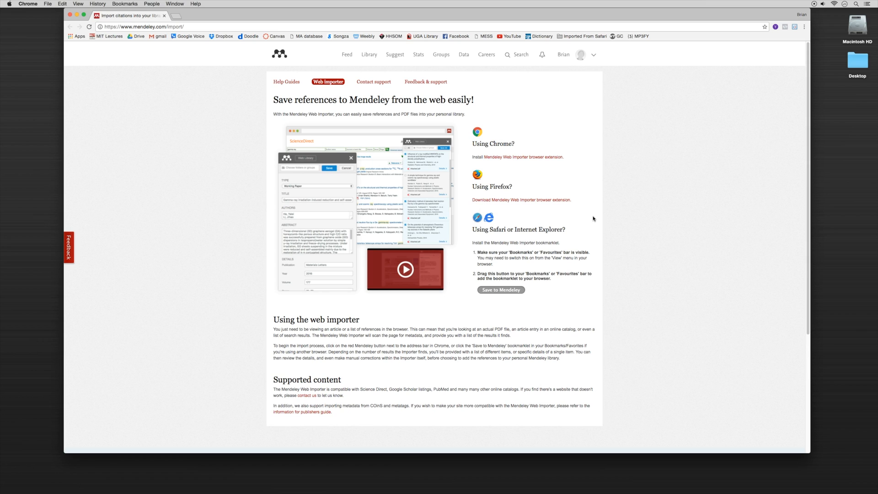
pyautogui.moveTo(540, 175)
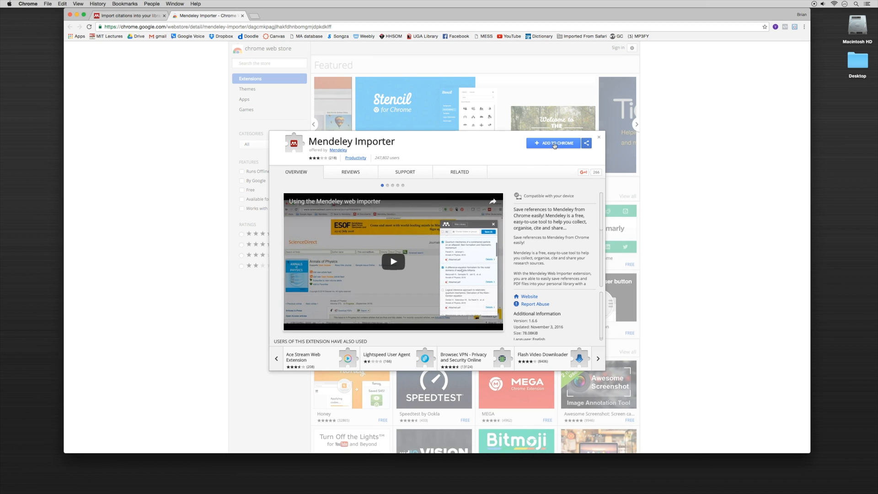
# Add the Mendeley Importer extension to Chrome, confirm it, and return to Mendeley Desktop
pyautogui.click(553, 142)
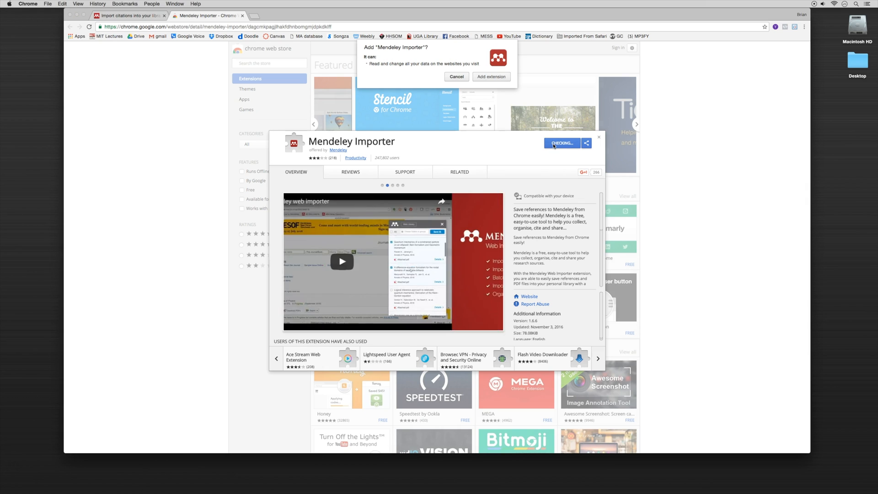
pyautogui.click(491, 77)
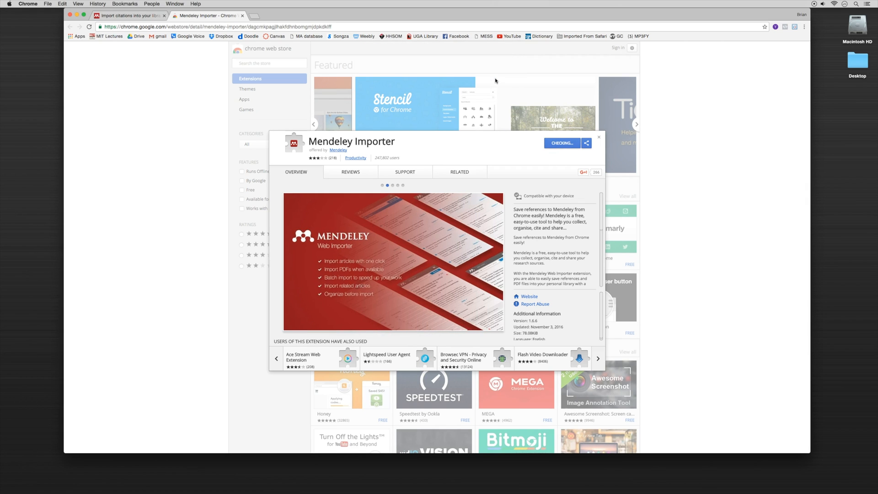
pyautogui.click(561, 143)
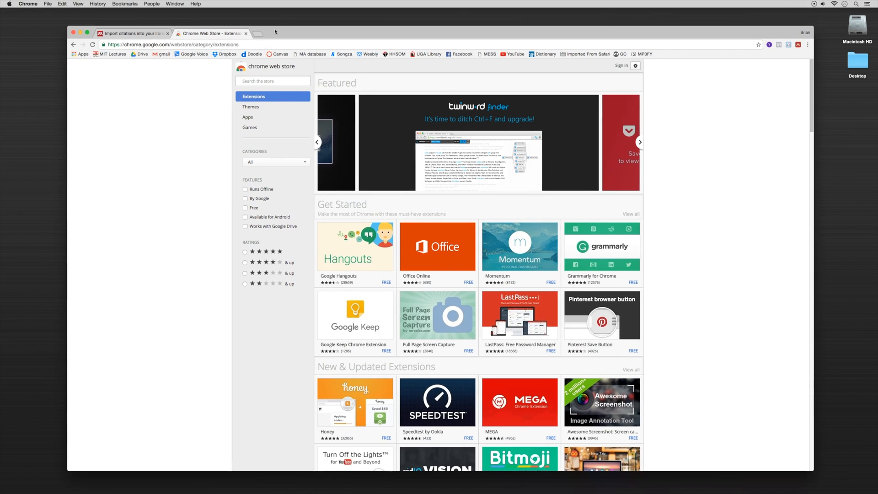
pyautogui.click(247, 33)
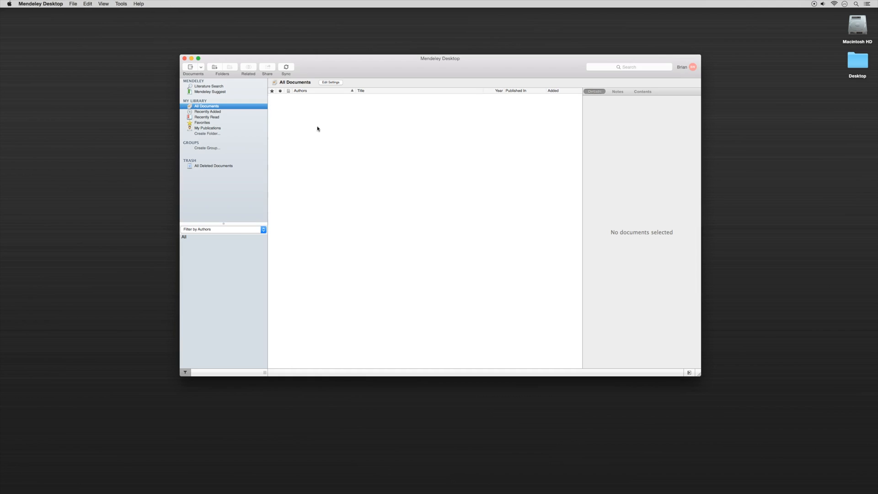
# Install the MS Word plugin from Mendeley's Tools list until it reports success
pyautogui.click(121, 4)
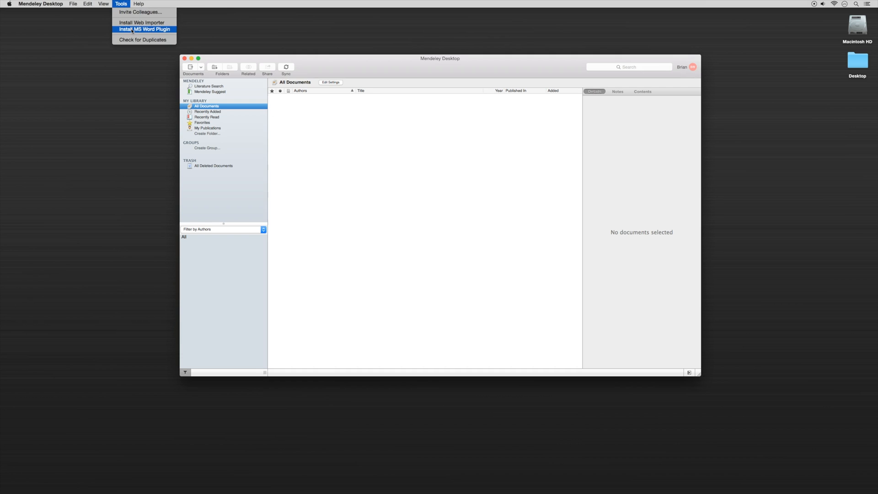
pyautogui.click(144, 28)
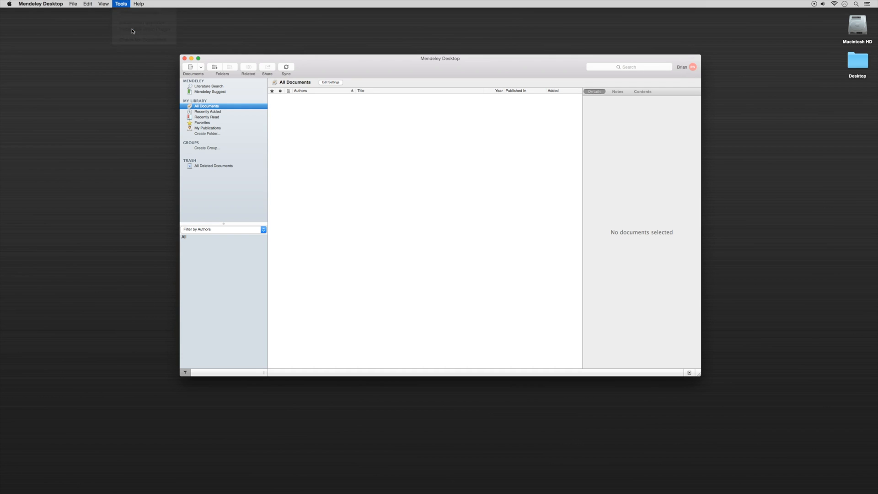
pyautogui.click(139, 29)
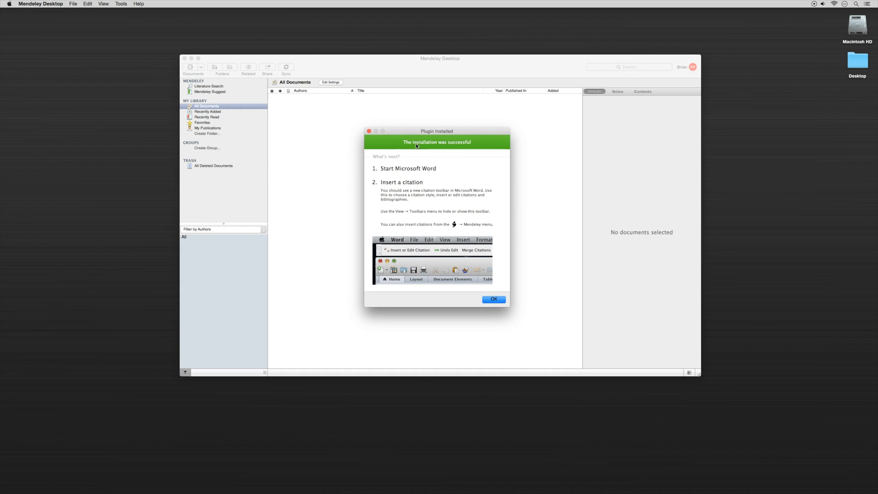
pyautogui.moveTo(400, 176)
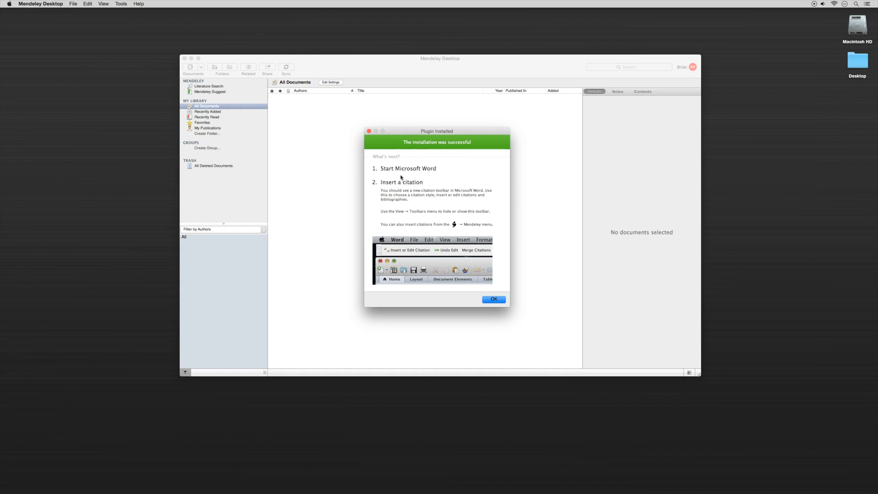
pyautogui.moveTo(410, 211)
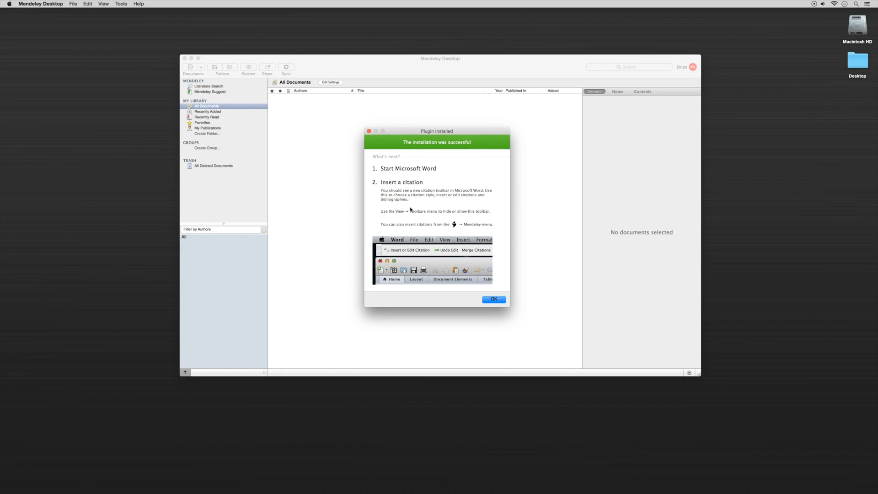
# Dismiss the Plugin Installed confirmation, returning to the empty Mendeley library
pyautogui.click(494, 299)
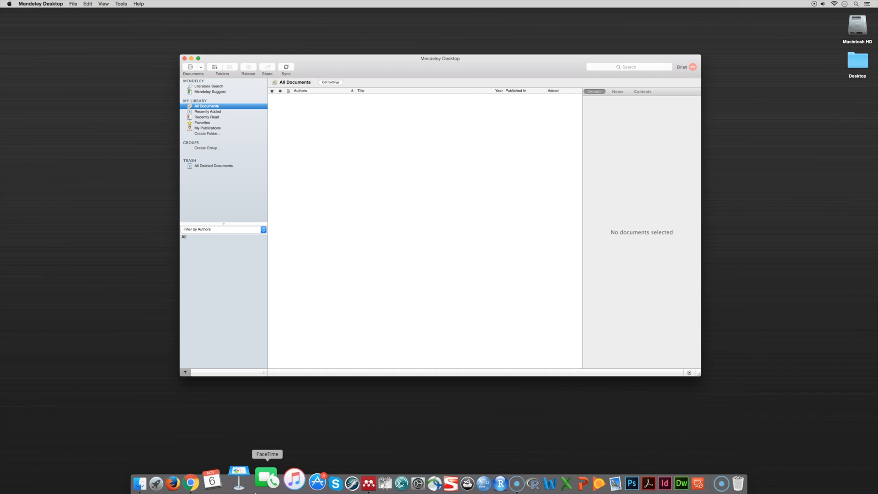
pyautogui.moveTo(524, 488)
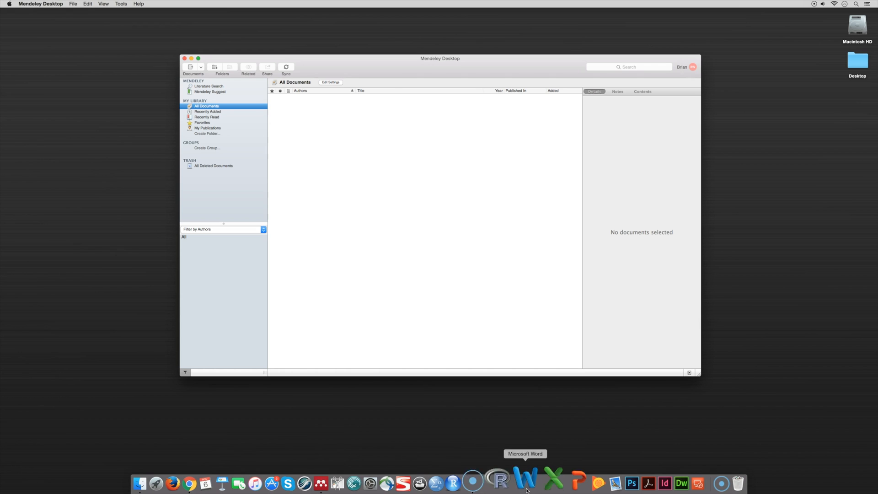
# Launch Word, start a blank Document1 and check its Insert menu for Mendeley citation commands
pyautogui.click(530, 481)
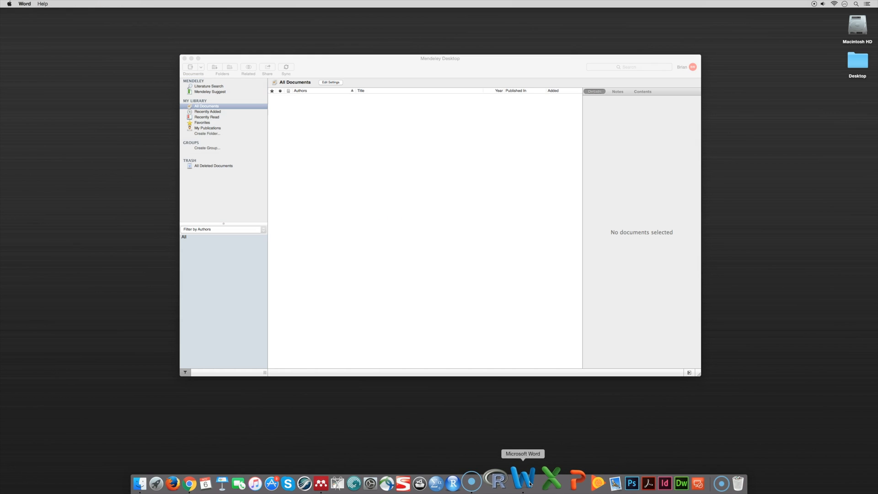
pyautogui.click(522, 483)
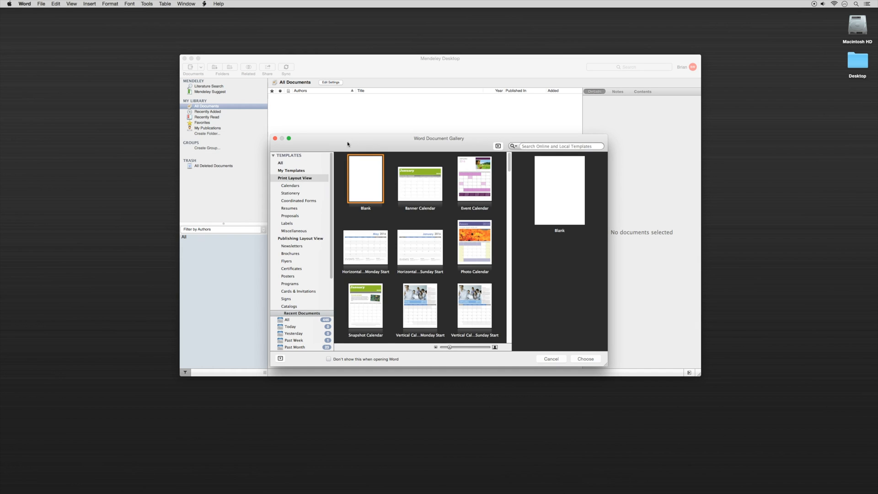
pyautogui.click(88, 4)
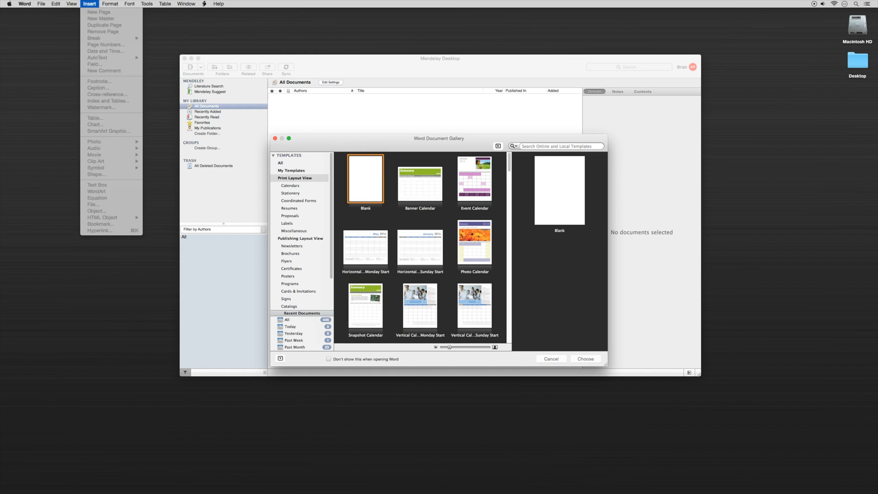
pyautogui.click(550, 358)
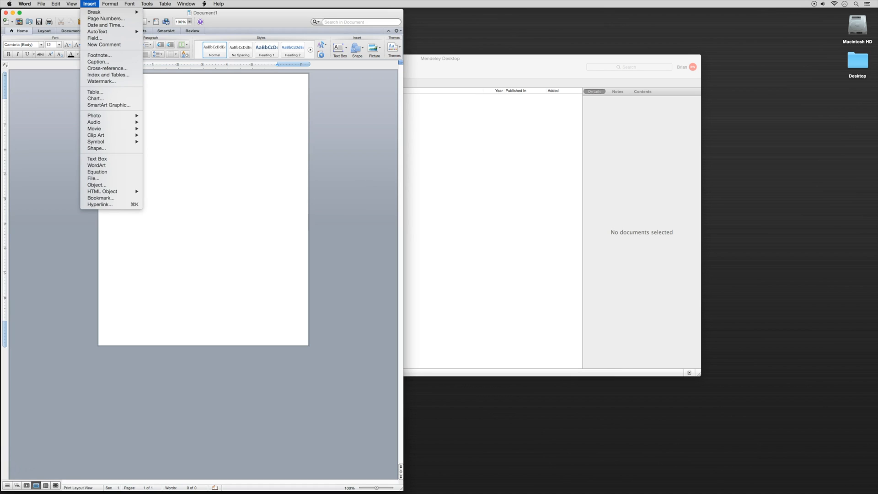
pyautogui.click(70, 4)
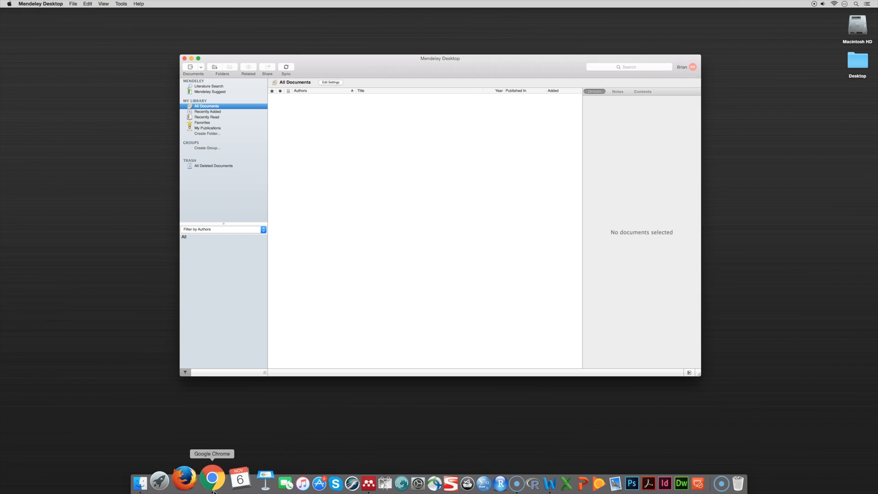
# Switch to Chrome and verify the Import to Mendeley extension on a new tab
pyautogui.click(212, 477)
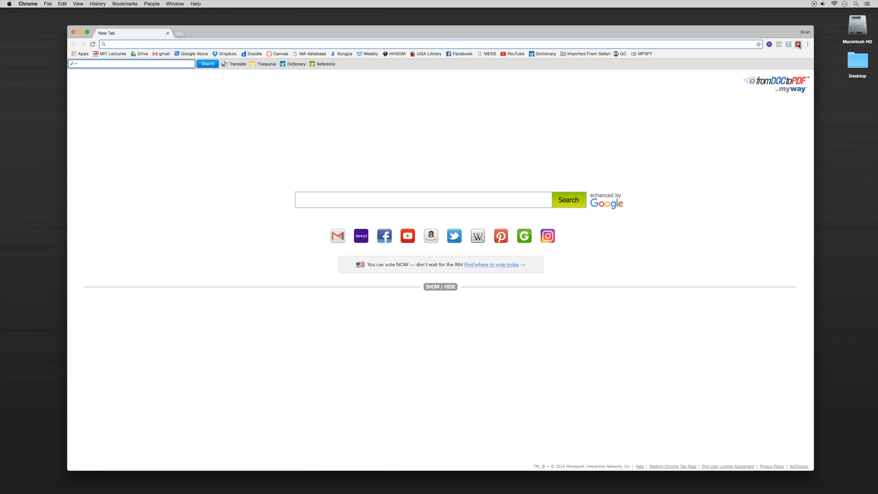
pyautogui.moveTo(799, 43)
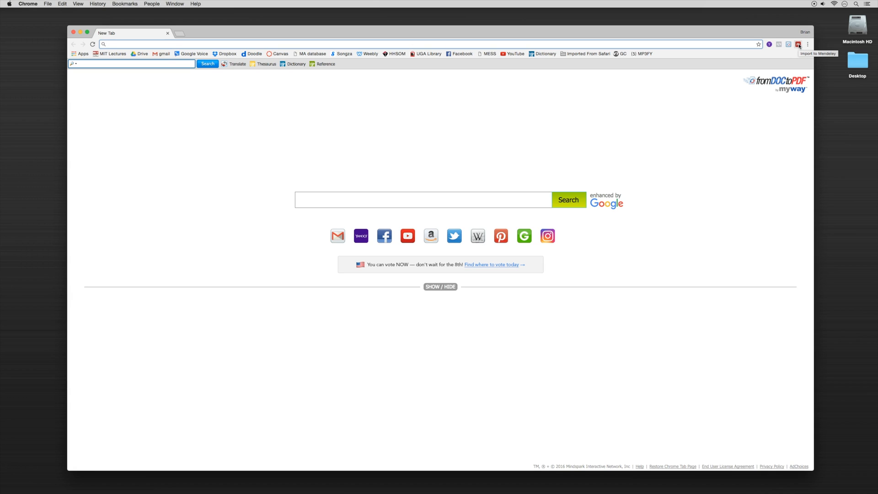